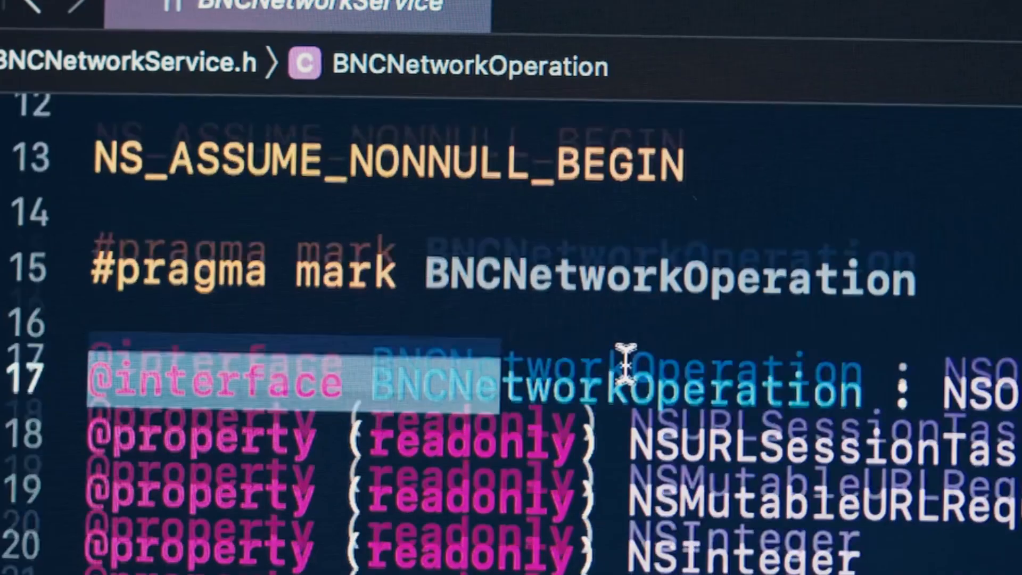
{"action": "scroll", "scroll_direction": "down", "scroll_amount": 3}
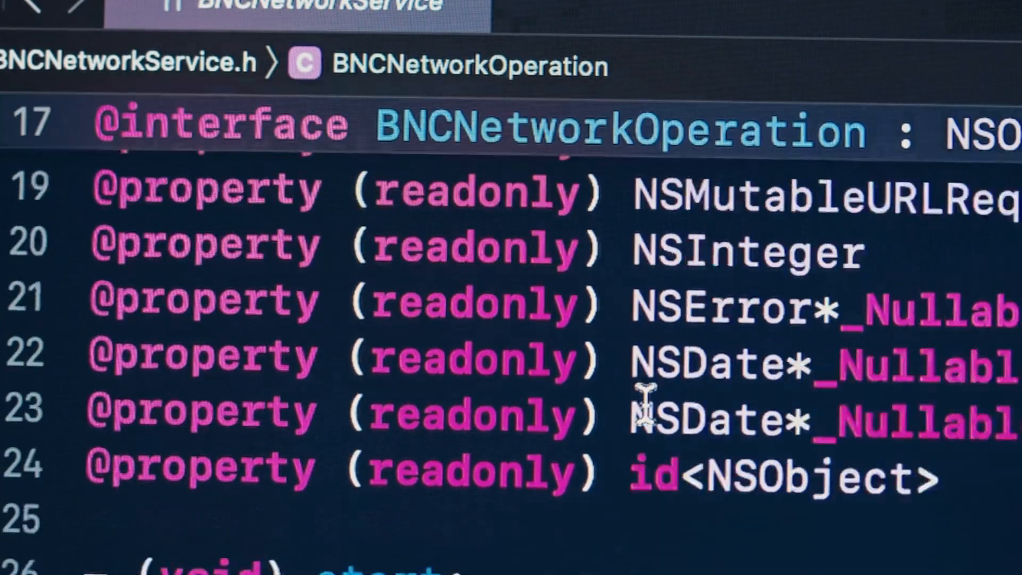
{"action": "scroll", "scroll_direction": "down", "scroll_amount": 3}
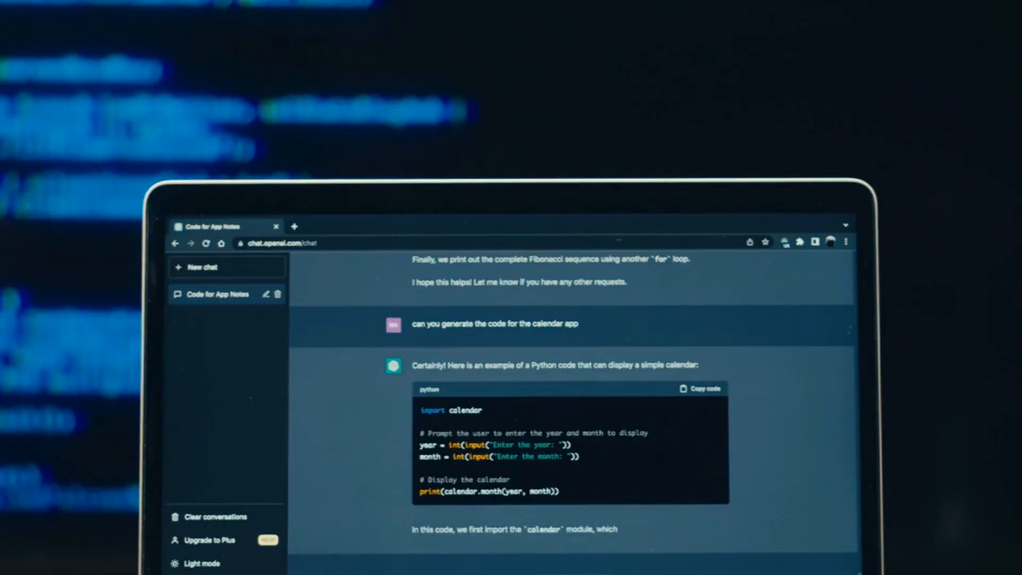
{"action": "scroll", "scroll_direction": "down", "scroll_amount": 3}
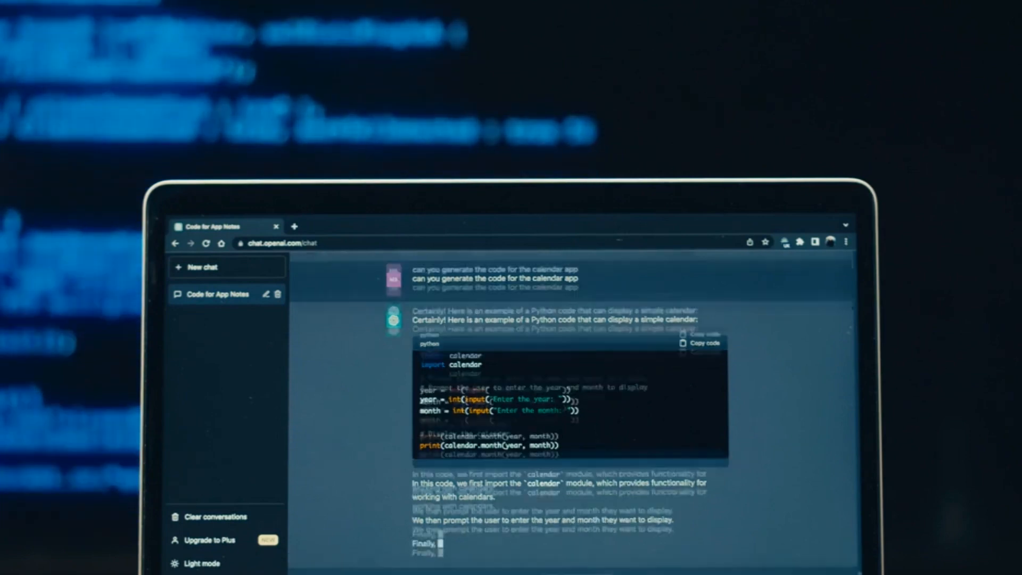